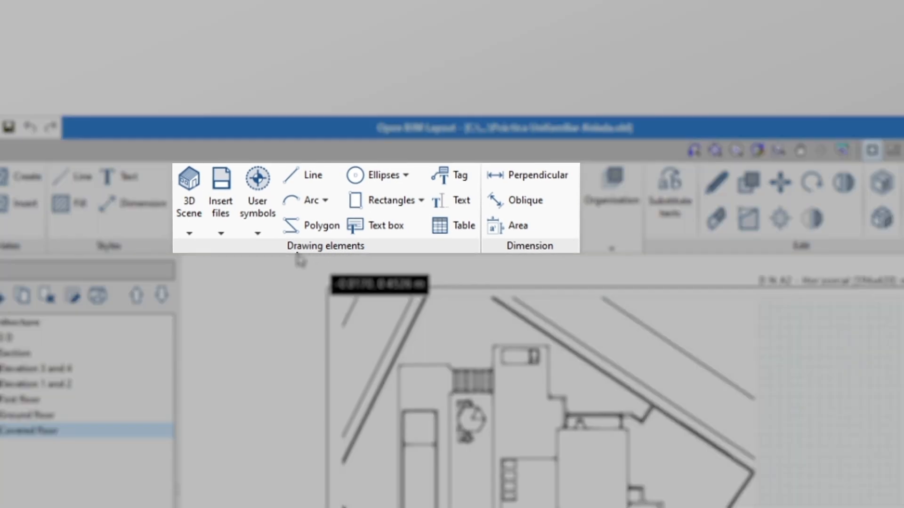
Add the CYPE logo JPG to the library of imported files
click(220, 234)
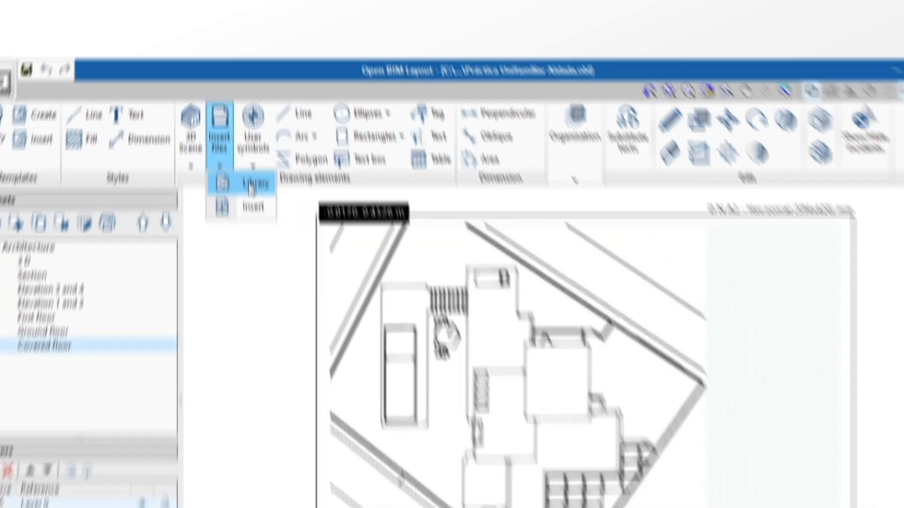
click(256, 183)
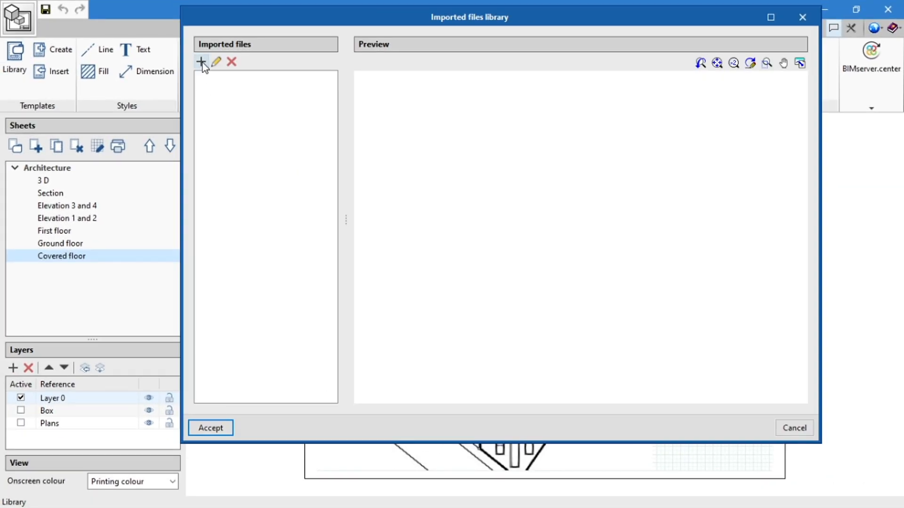
click(202, 62)
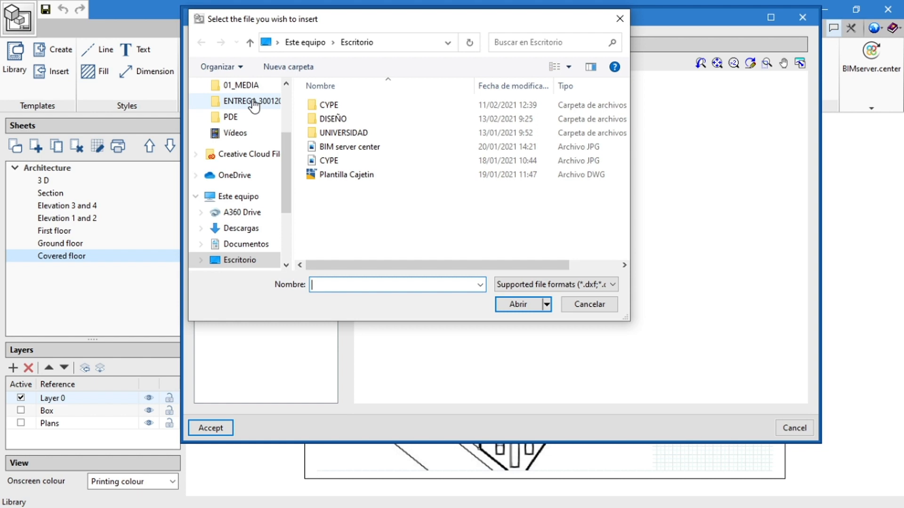
click(328, 161)
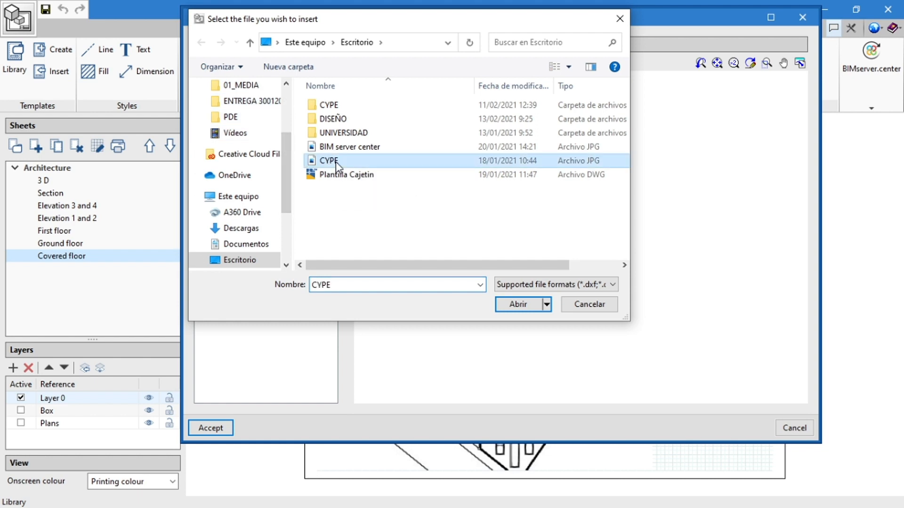
click(518, 304)
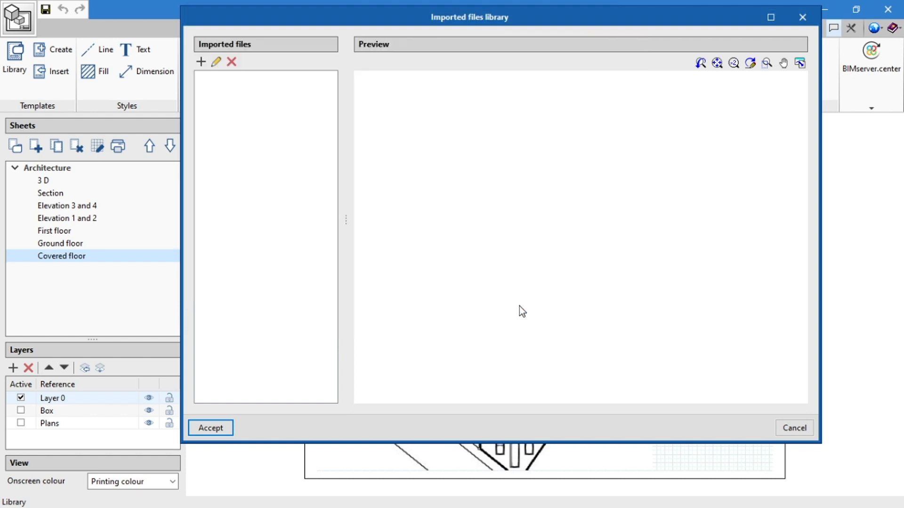
click(210, 428)
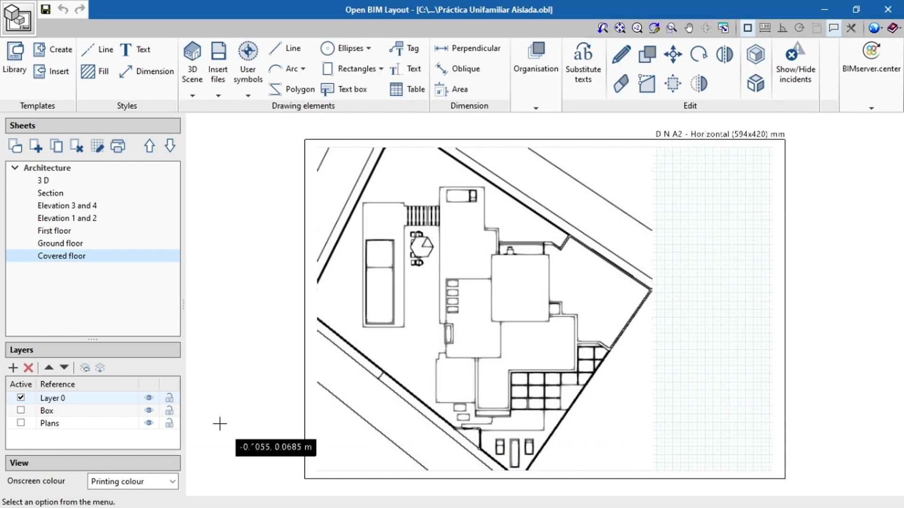
Start inserting a file onto the sheet, selecting the CYPE logo image from the library
click(218, 64)
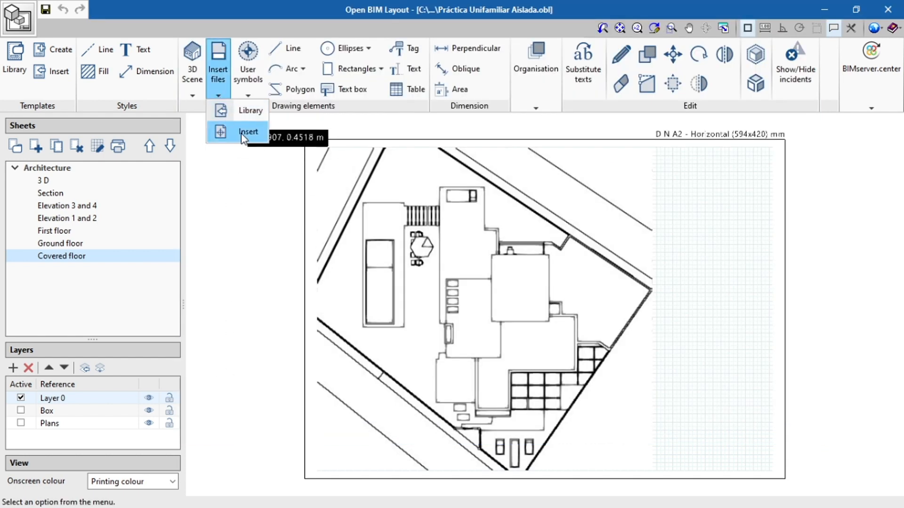
click(248, 132)
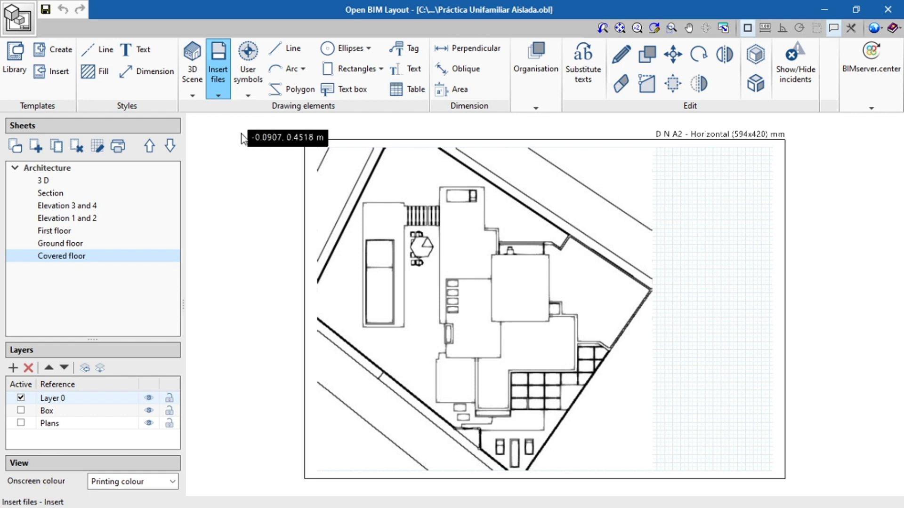
click(218, 63)
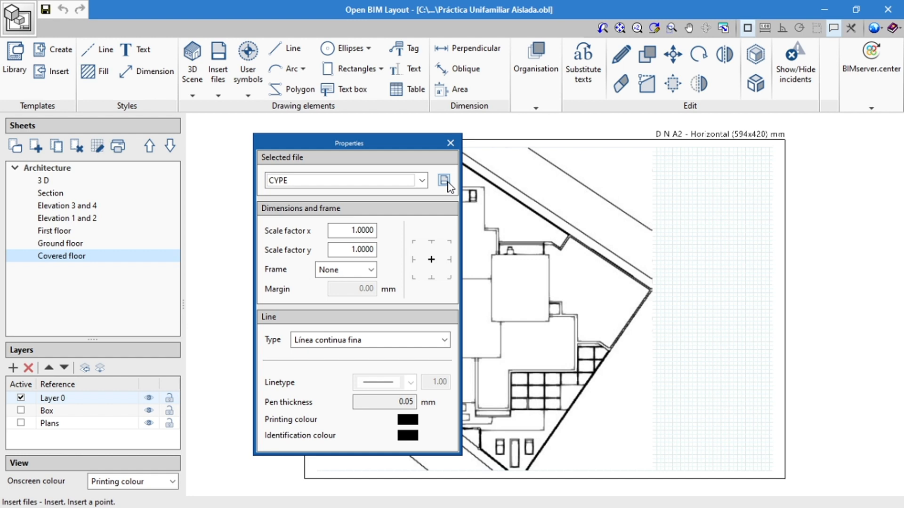
click(444, 180)
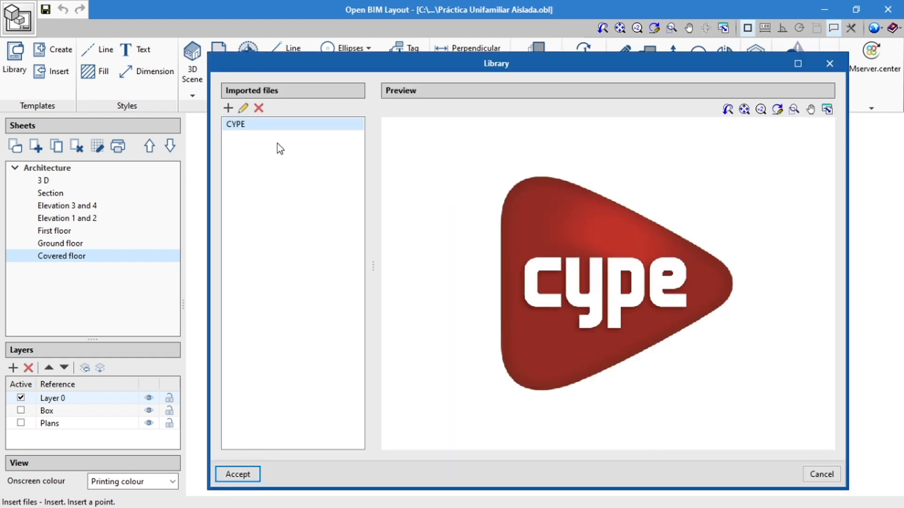
click(227, 107)
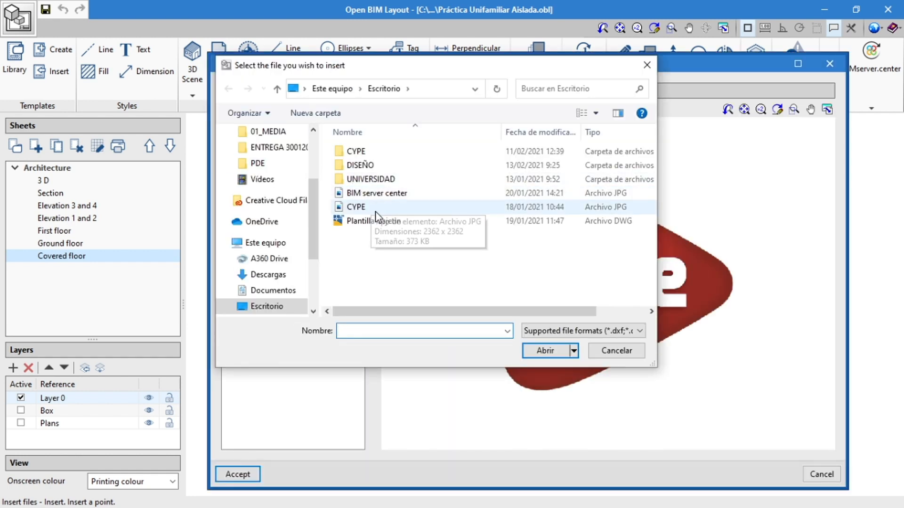
click(544, 350)
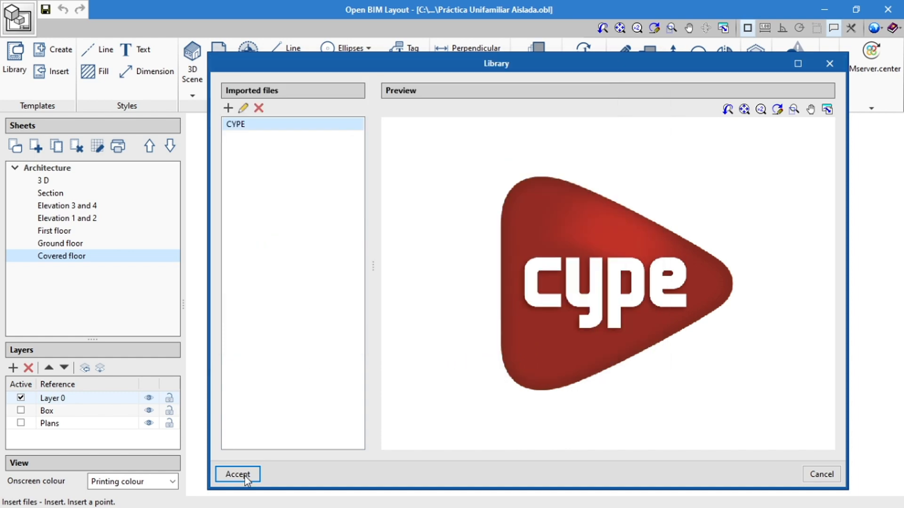
click(237, 474)
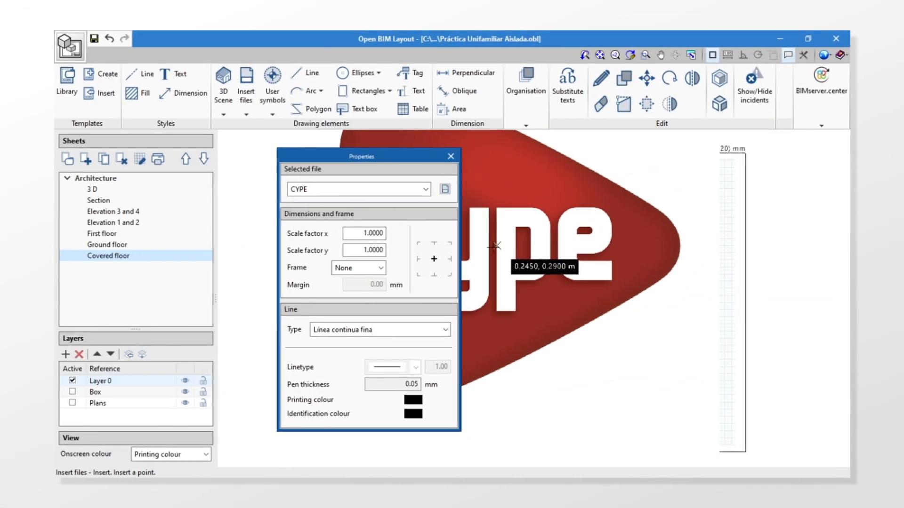
Place the CYPE logo in the right margin at scale 0.1000 with a rectangular frame
click(363, 234)
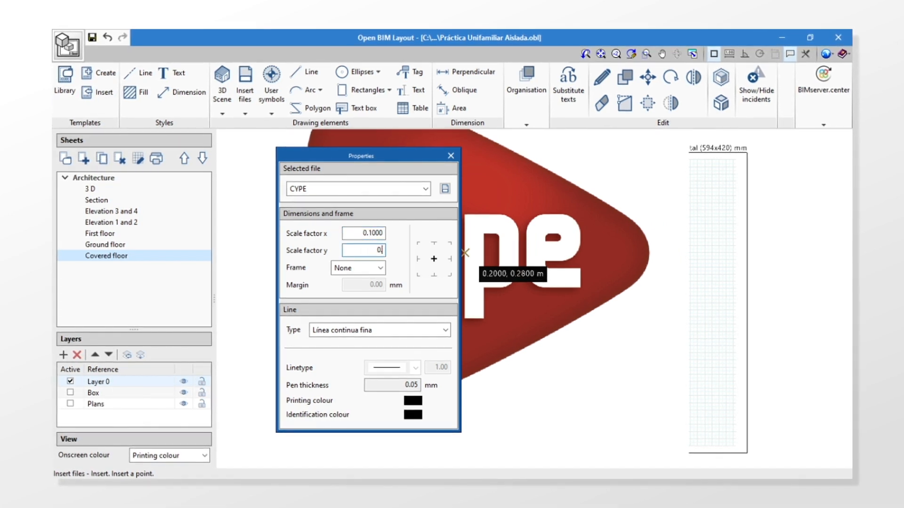
text(0.1000)
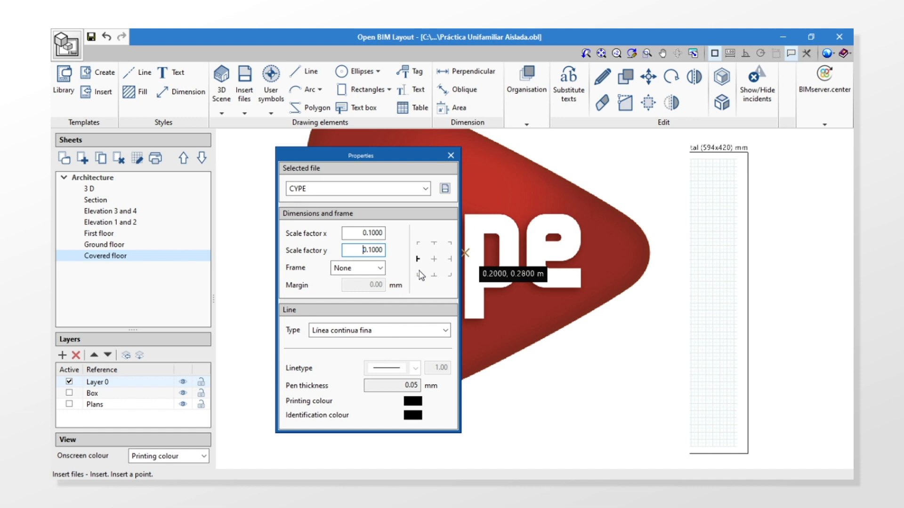
click(380, 268)
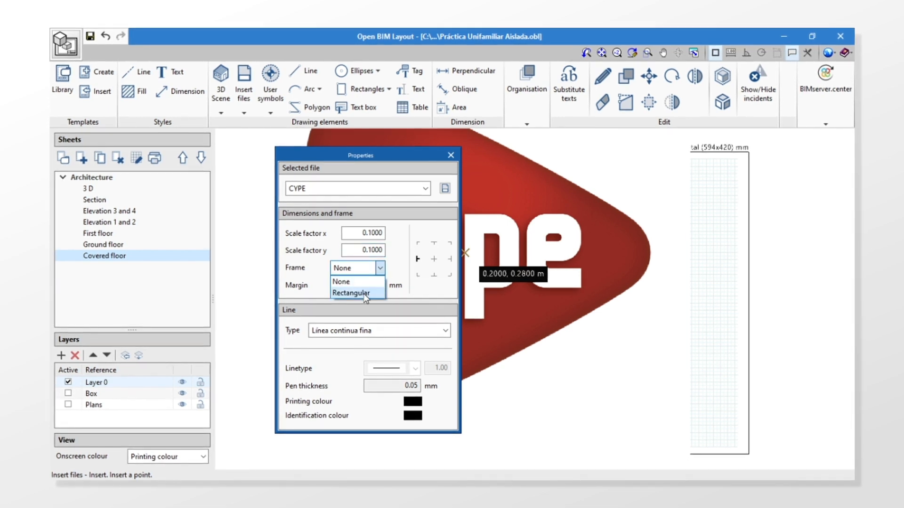
click(353, 293)
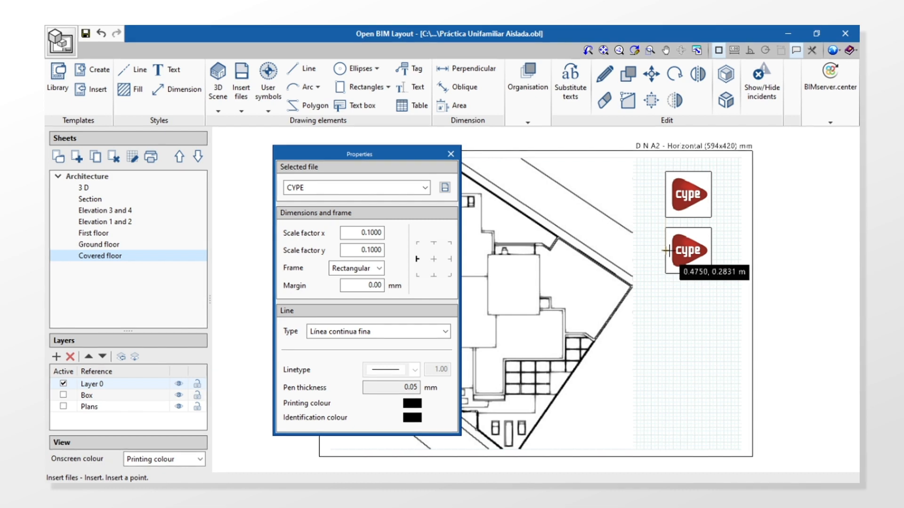
click(450, 154)
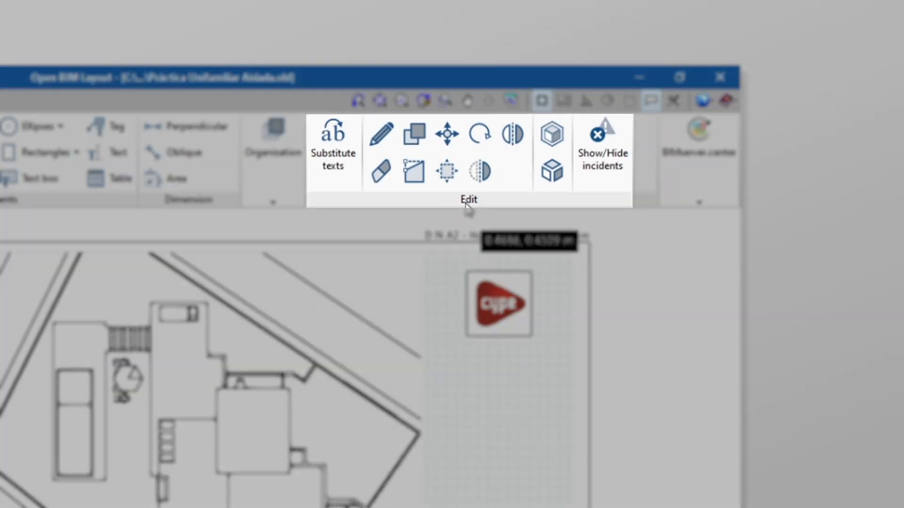
Copy the CYPE logo to just below the original
click(446, 134)
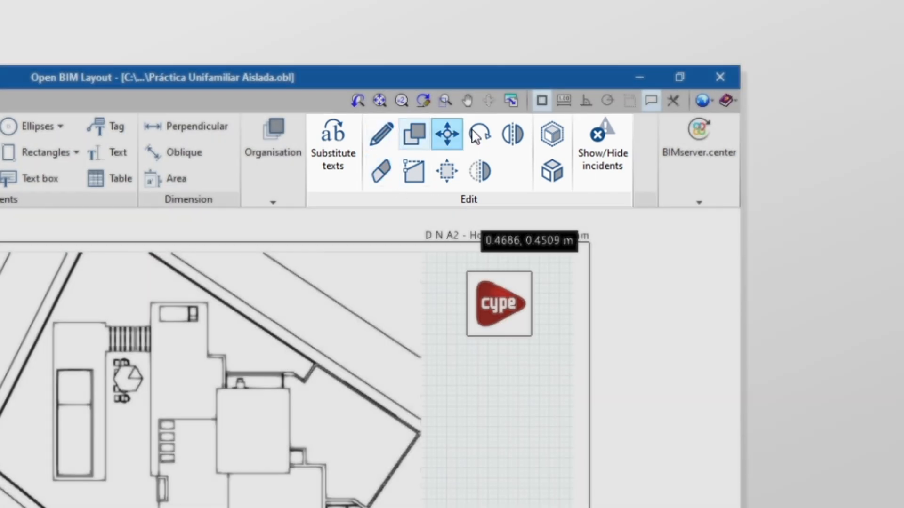
click(413, 135)
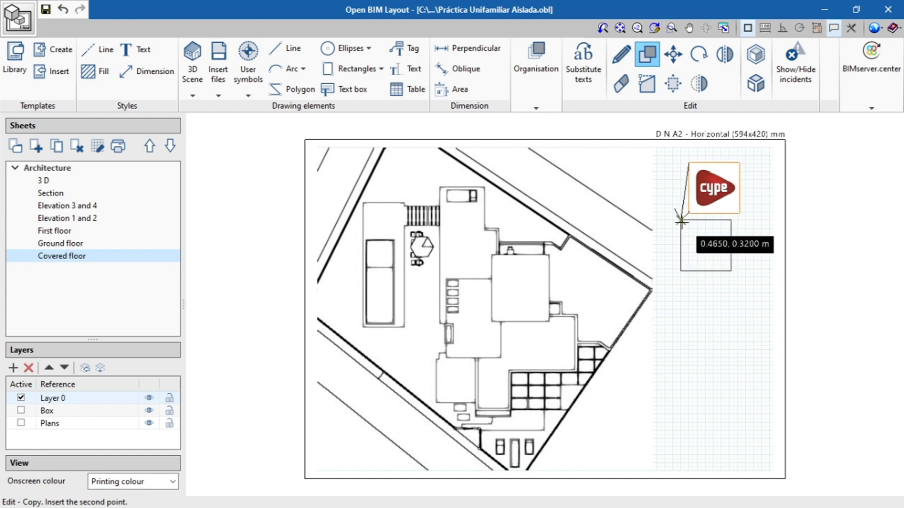
click(682, 221)
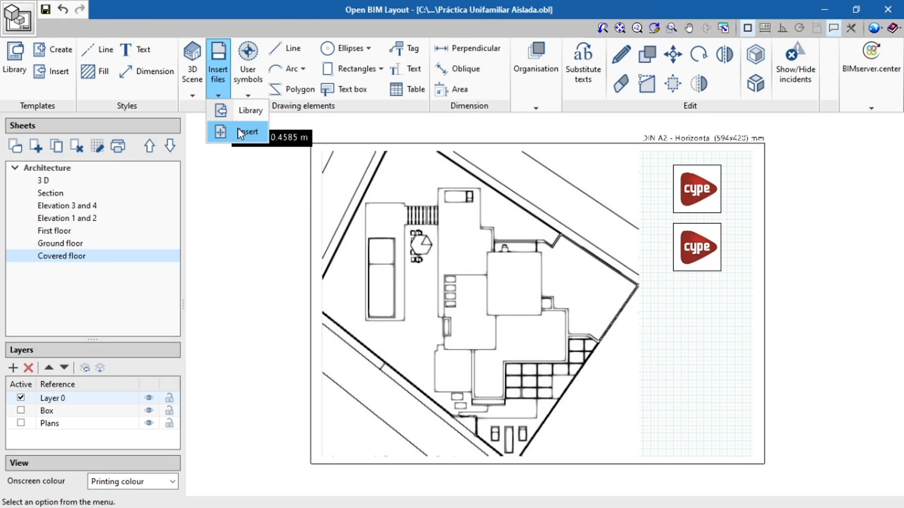
Insert the Plantilla Cajetin title block in the right margin and list its inserted-file layers
click(248, 131)
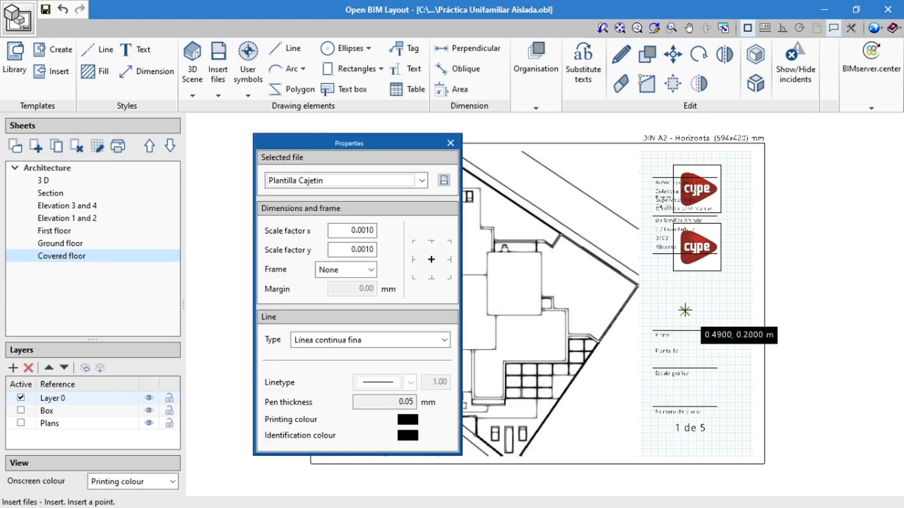
click(450, 143)
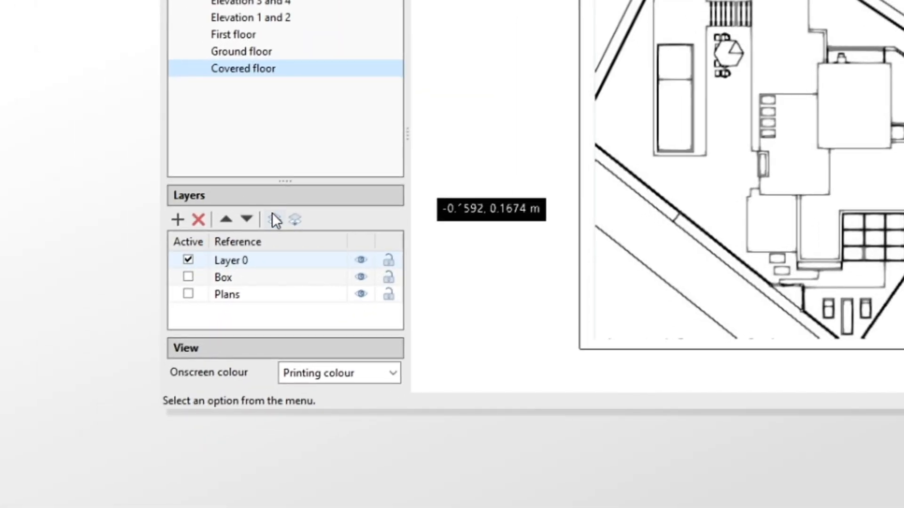
click(295, 219)
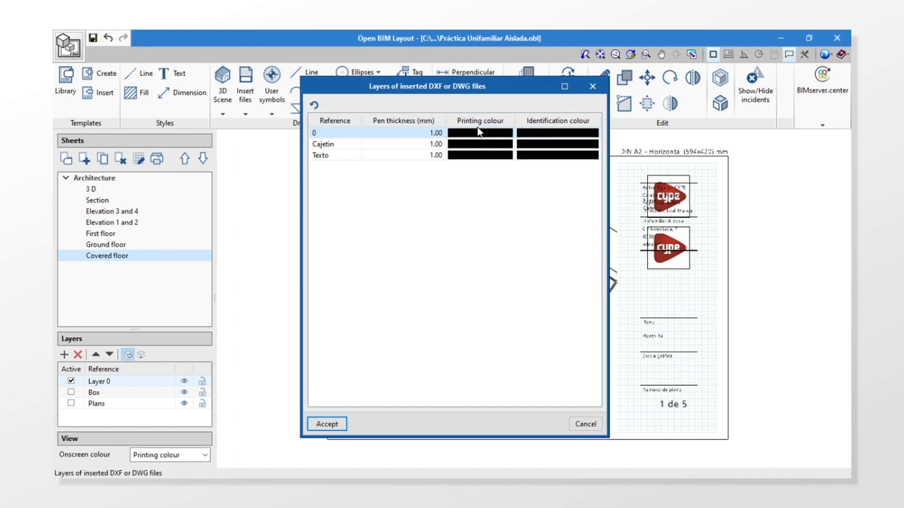